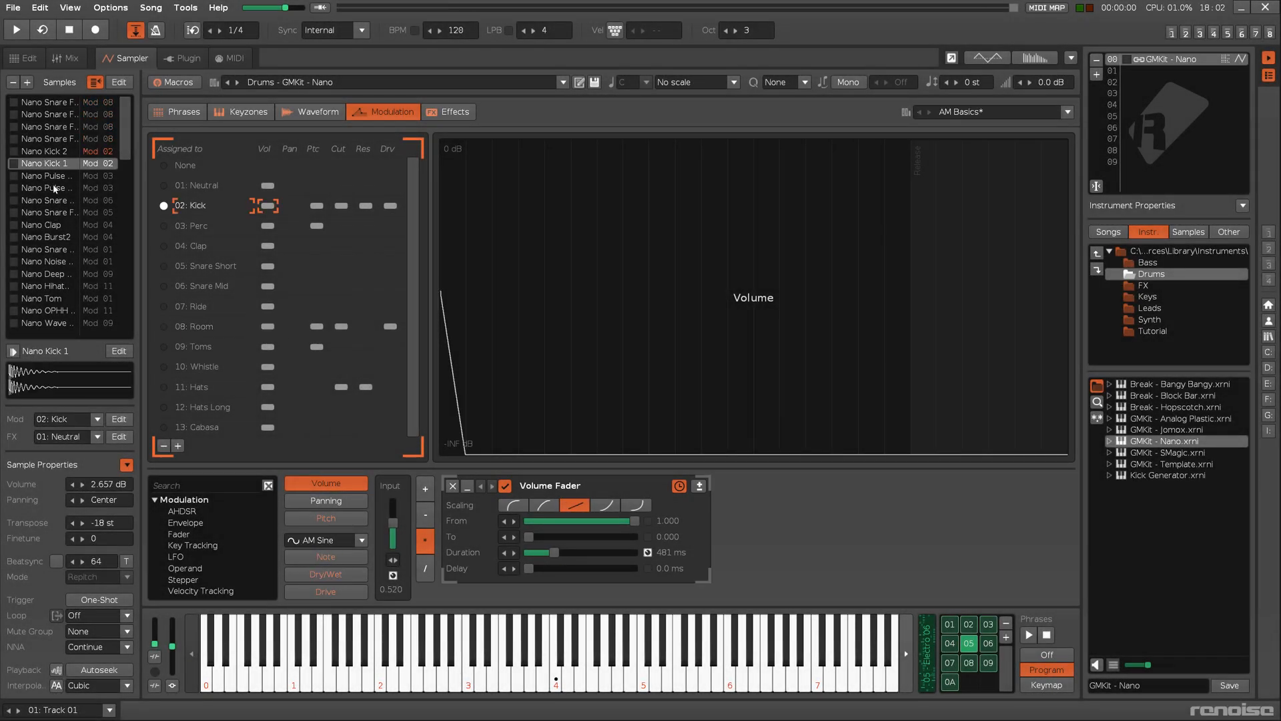
# Check the snare's modulation set, then select Nano Kick 2 among the kit's effects chains
pyautogui.click(206, 286)
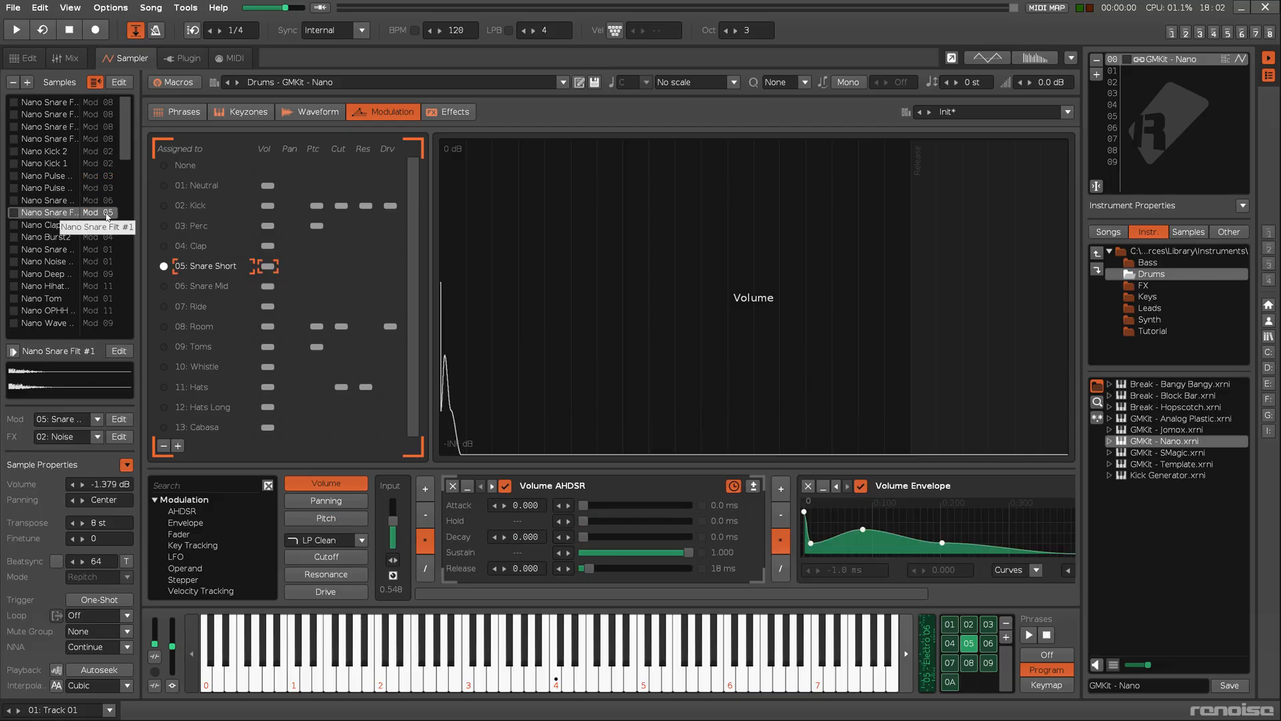
pyautogui.click(449, 112)
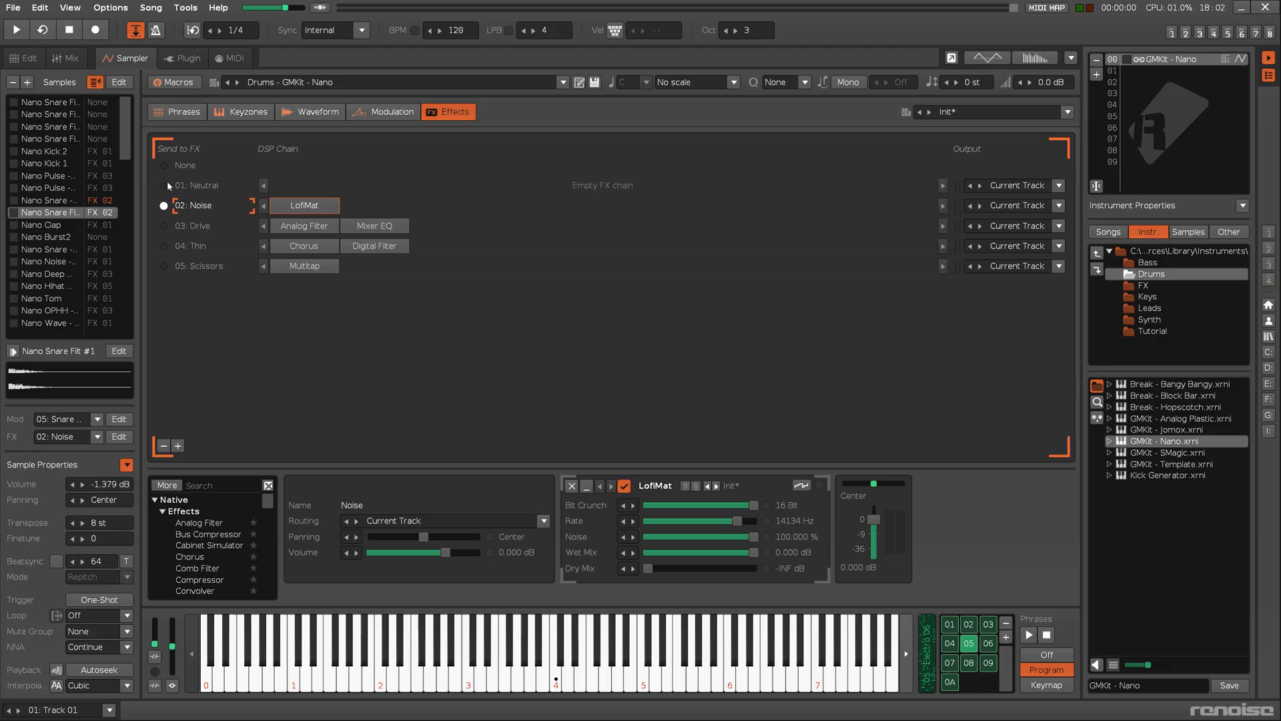
pyautogui.click(46, 155)
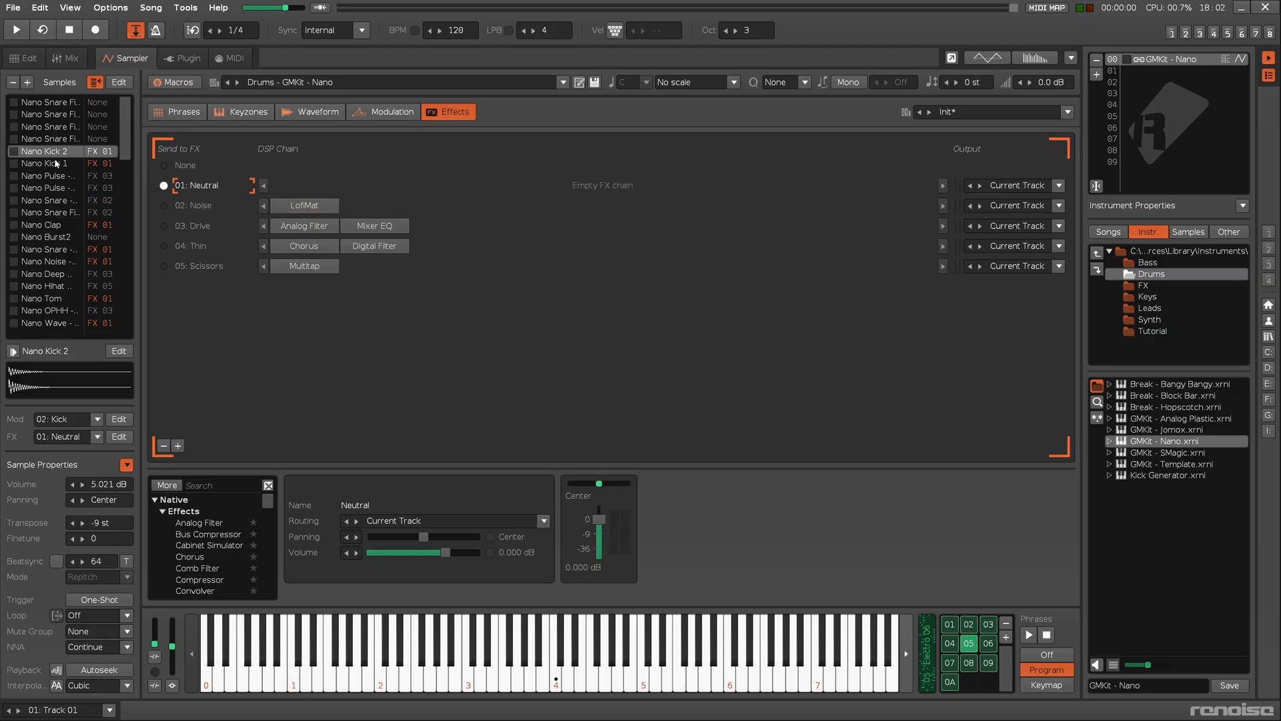
pyautogui.click(46, 261)
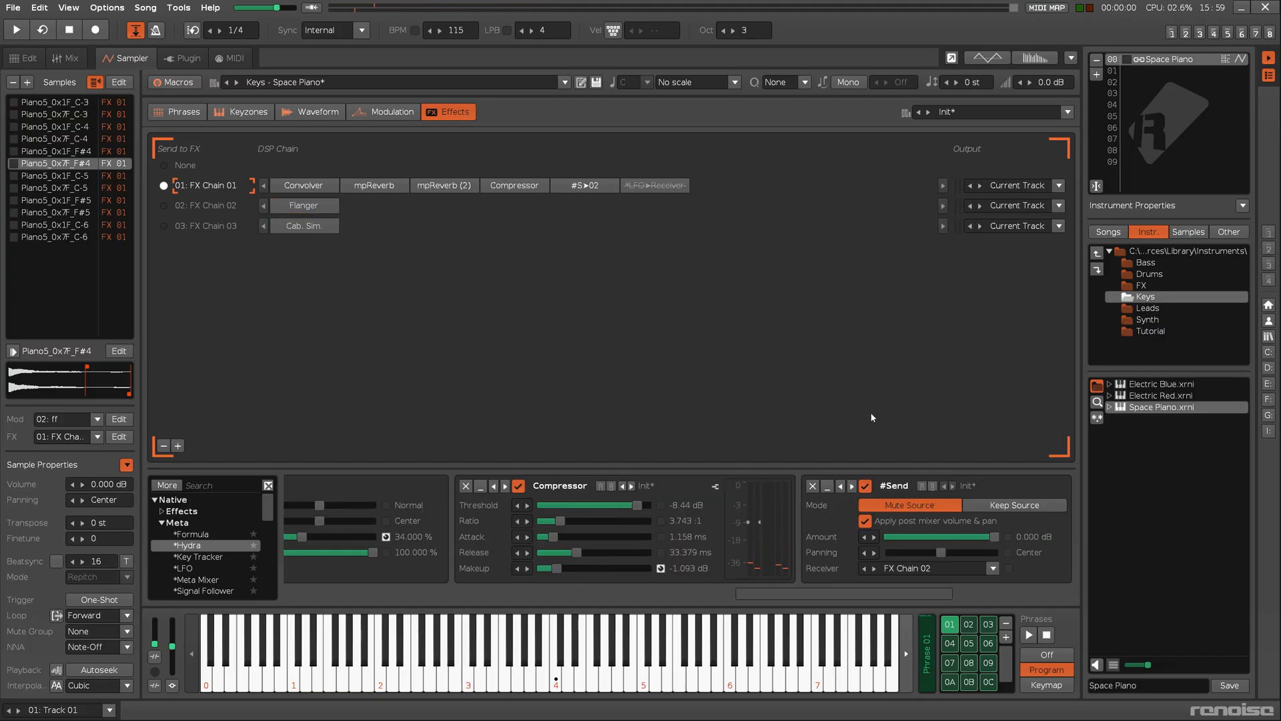
pyautogui.moveTo(881, 442)
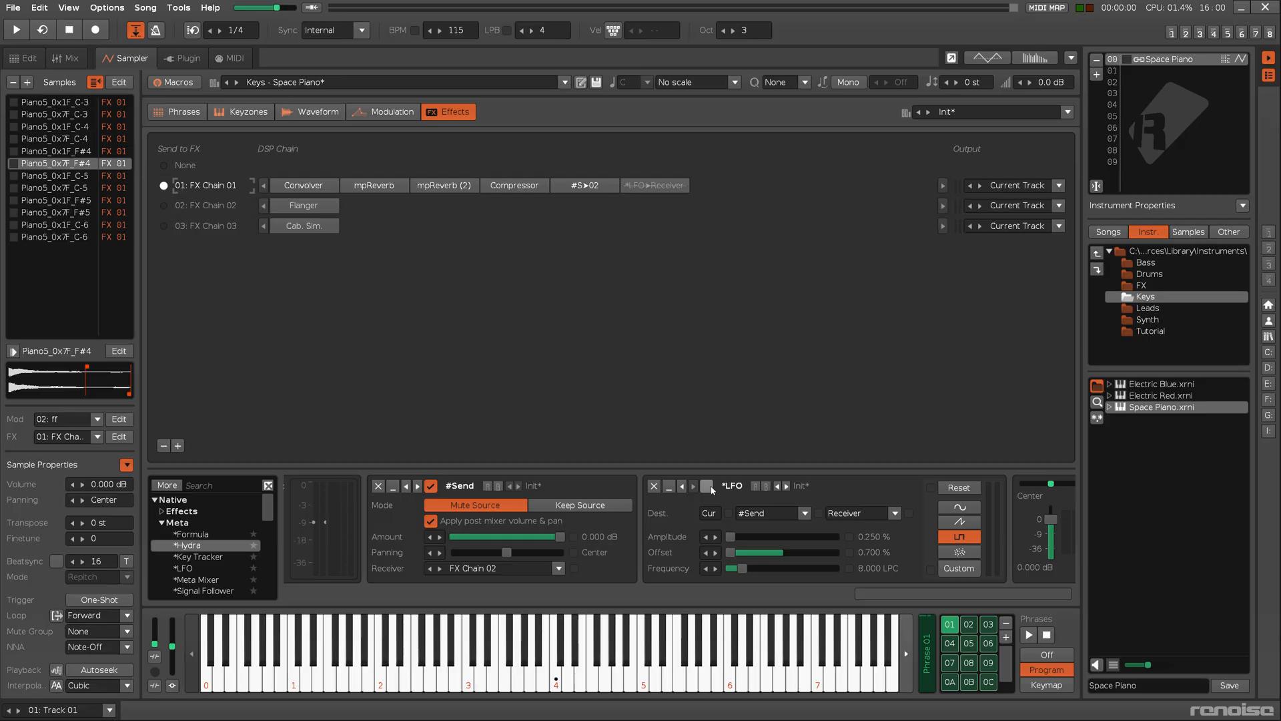
# Confirm the LFO drives the #Send Receiver in FX Chain 01, then select FX Chain 02
pyautogui.click(895, 512)
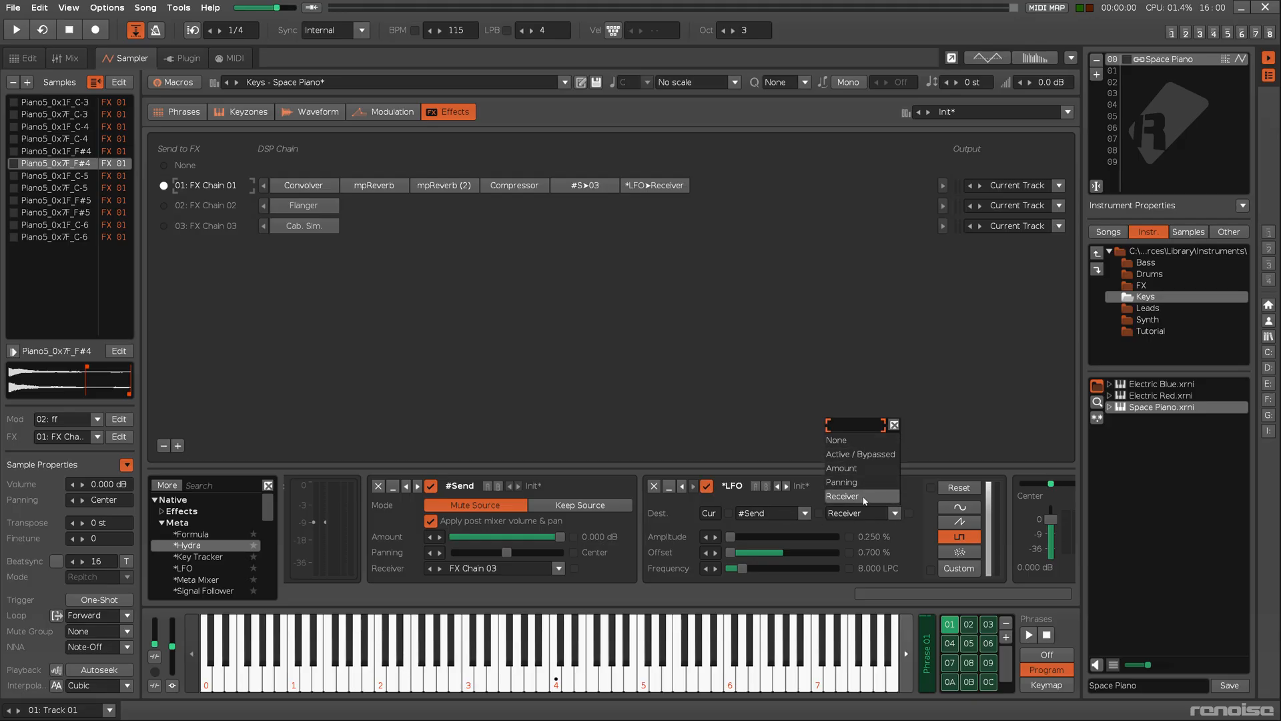
pyautogui.click(842, 495)
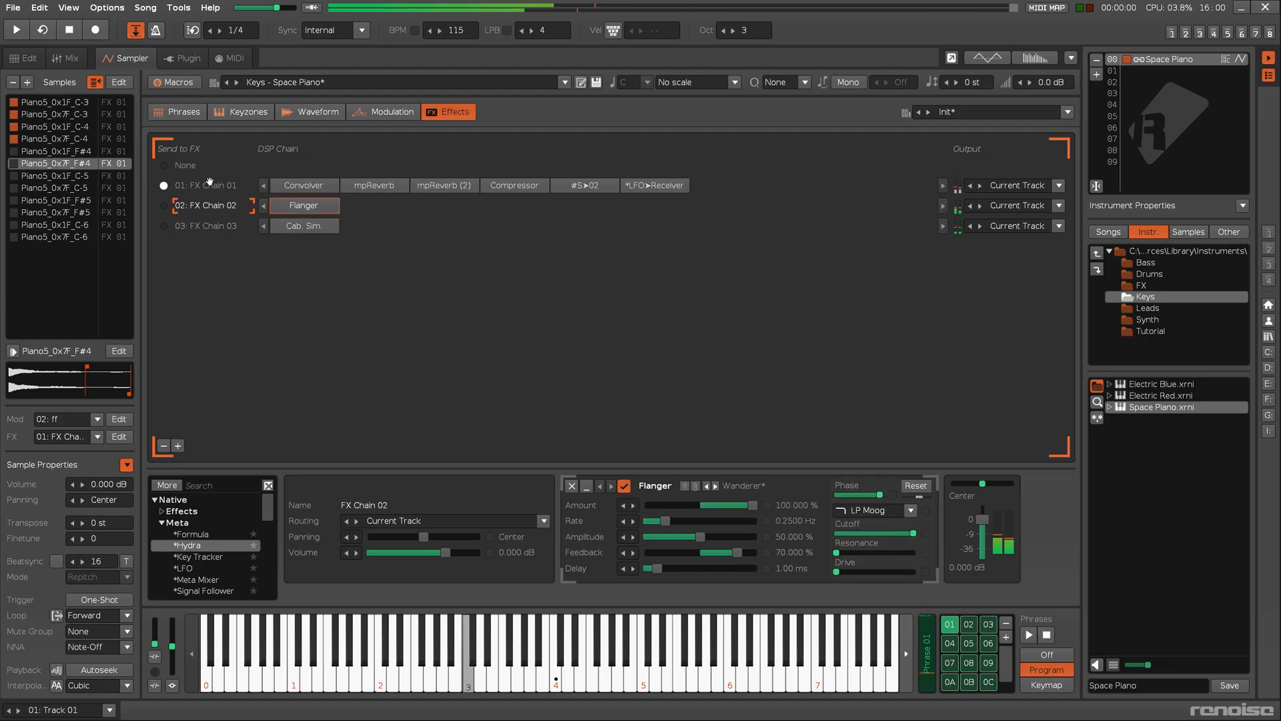
pyautogui.click(164, 186)
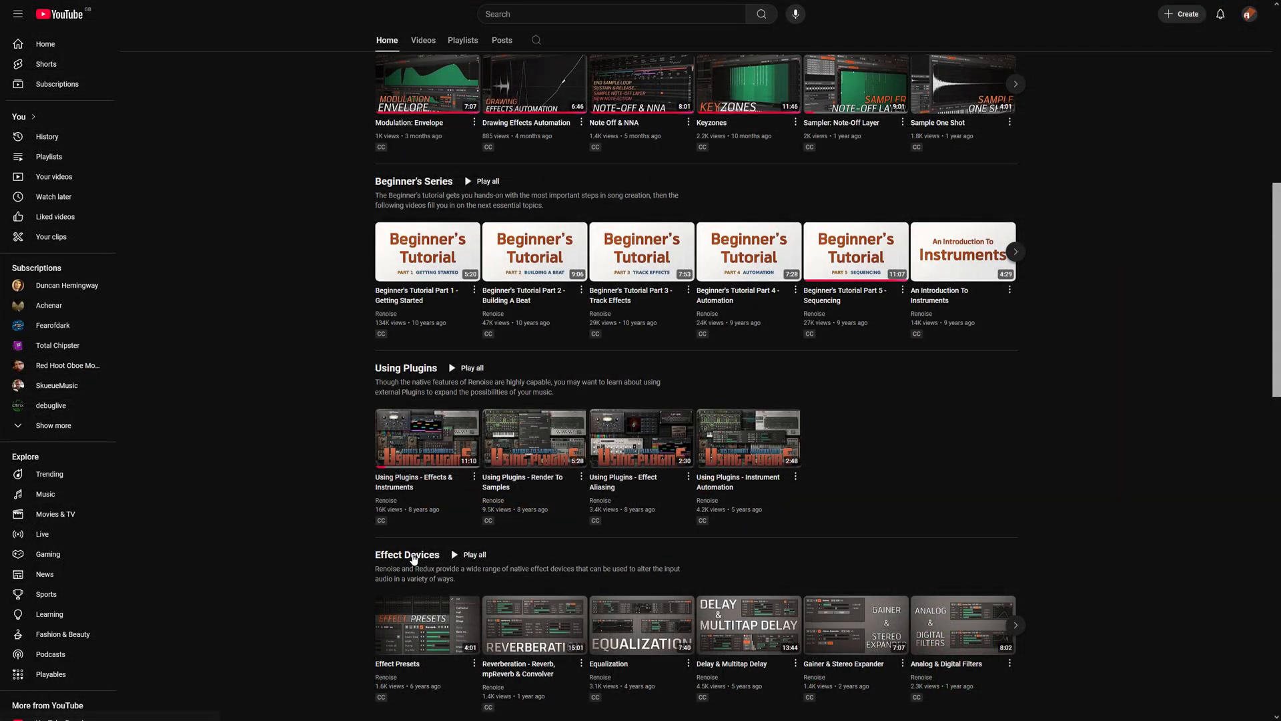
# Browse the Effect Devices playlist down to the Sidechain and Mapping Devices tutorials
pyautogui.click(407, 554)
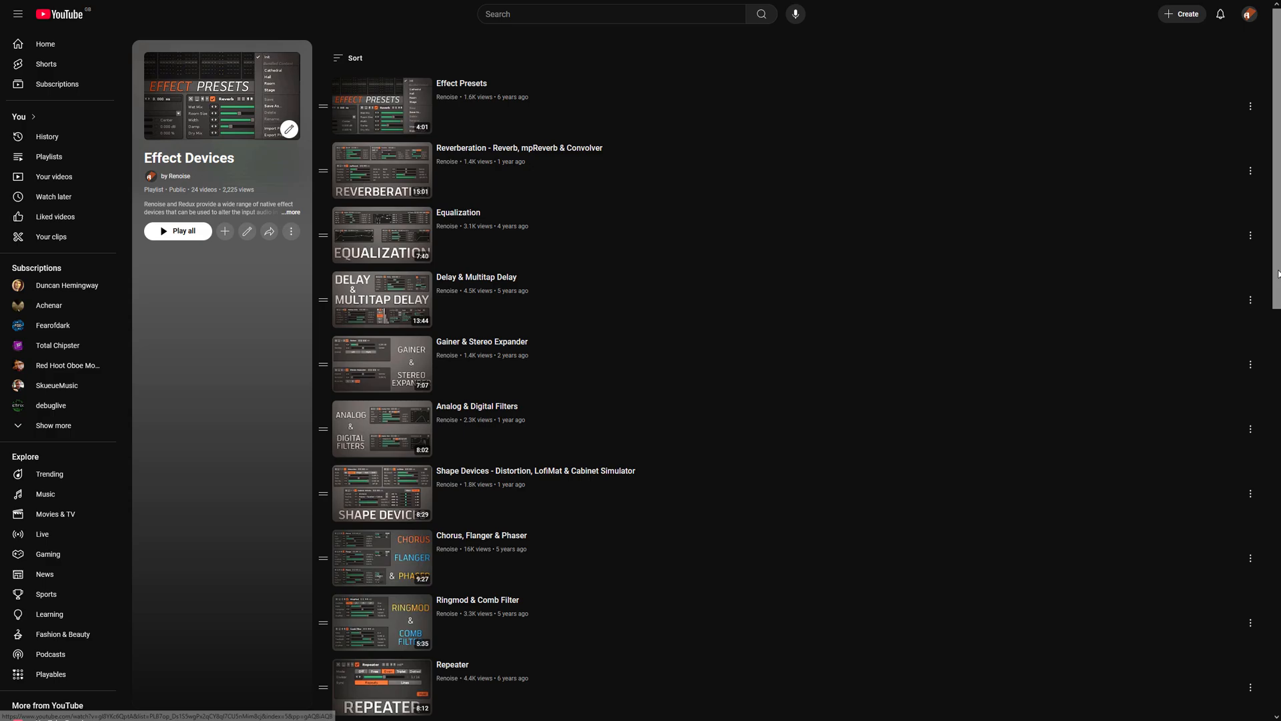
pyautogui.scroll(-3)
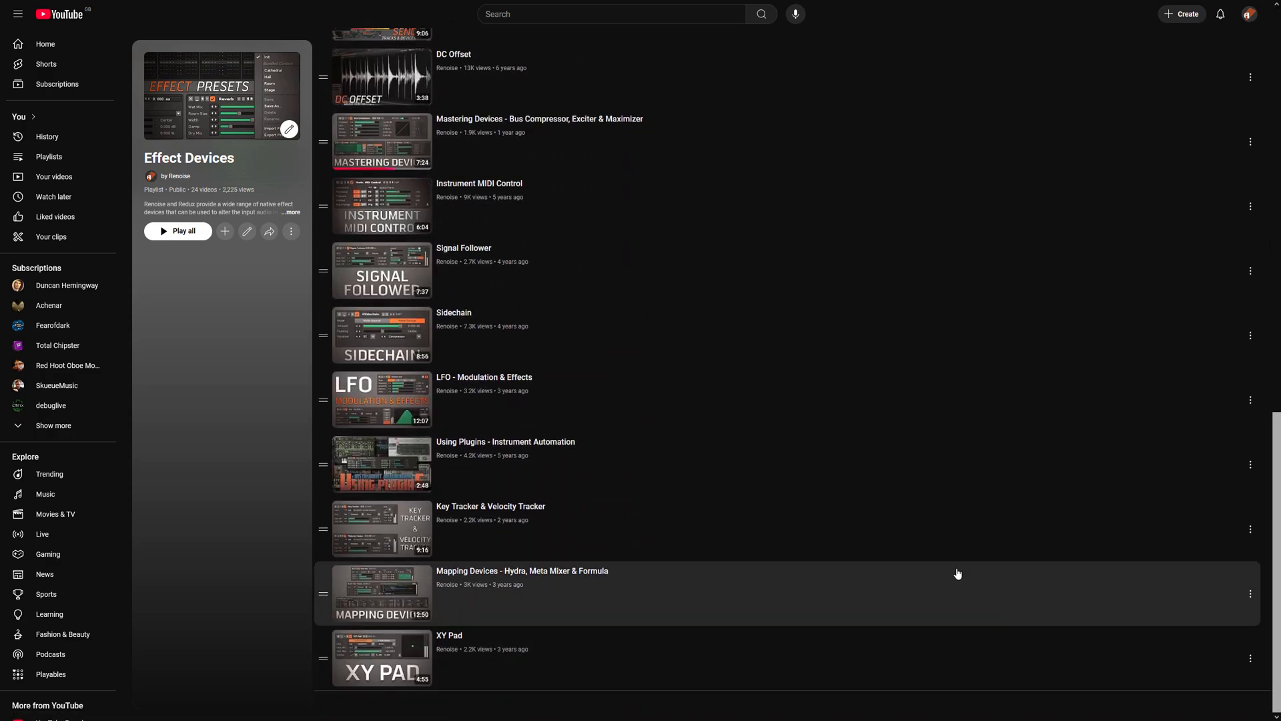
pyautogui.moveTo(584, 368)
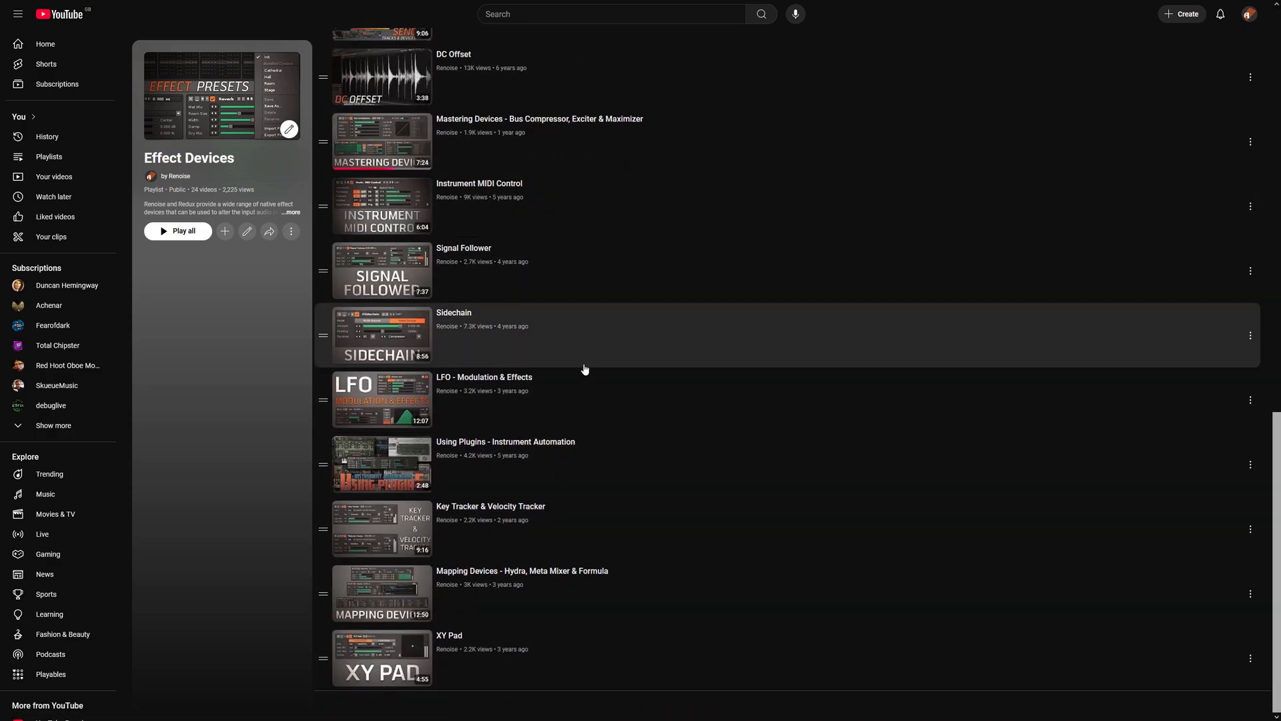
pyautogui.moveTo(635, 654)
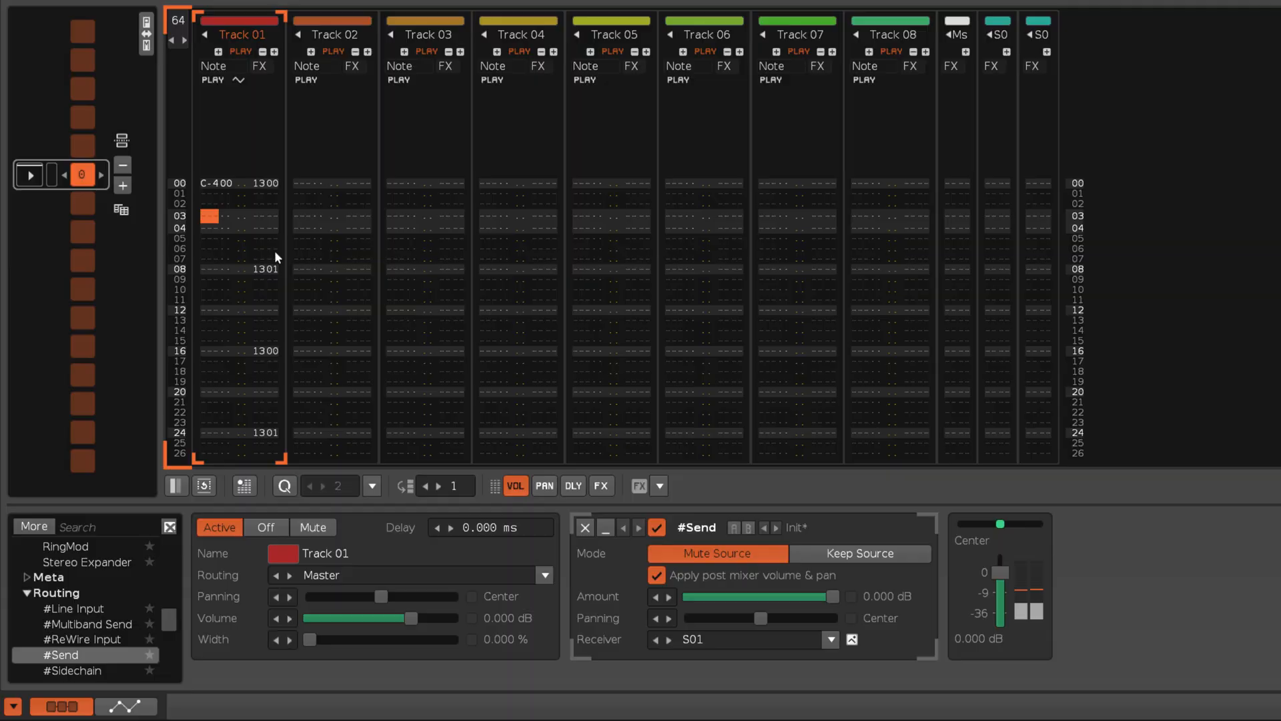
# Scroll Track 01's pattern down to the #Send Receiver automation lane
pyautogui.scroll(-3)
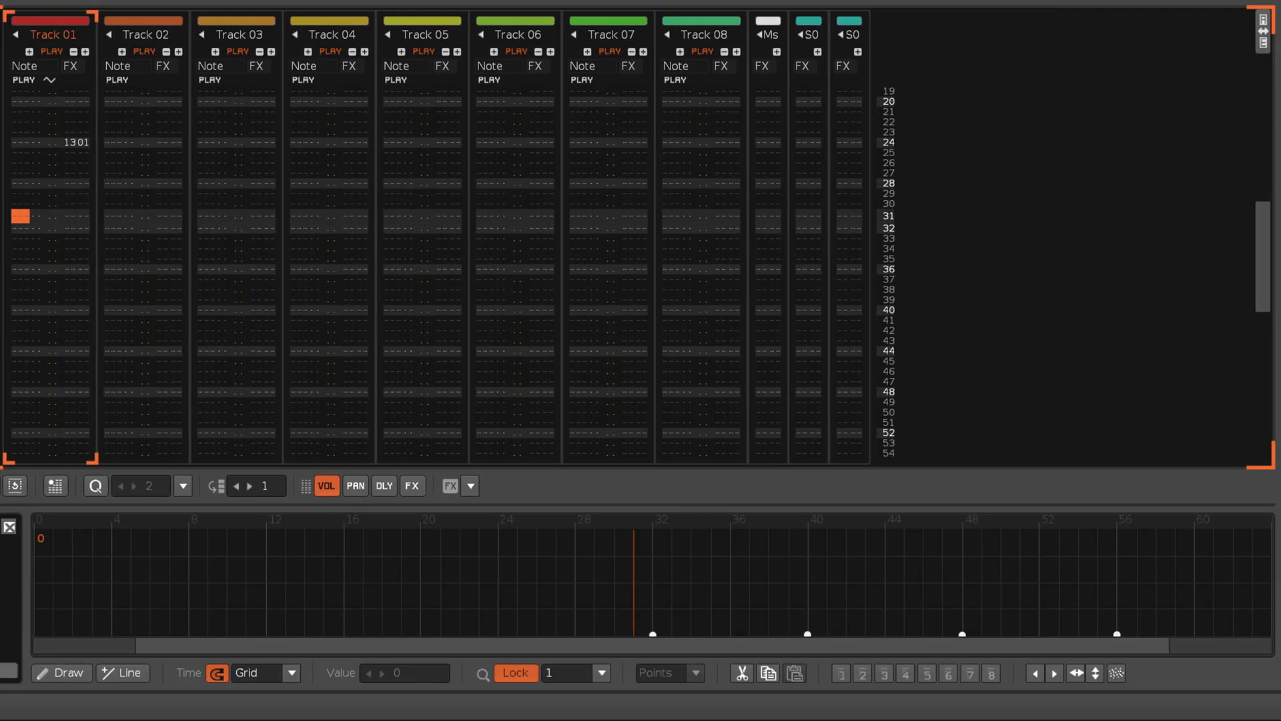
pyautogui.scroll(-3)
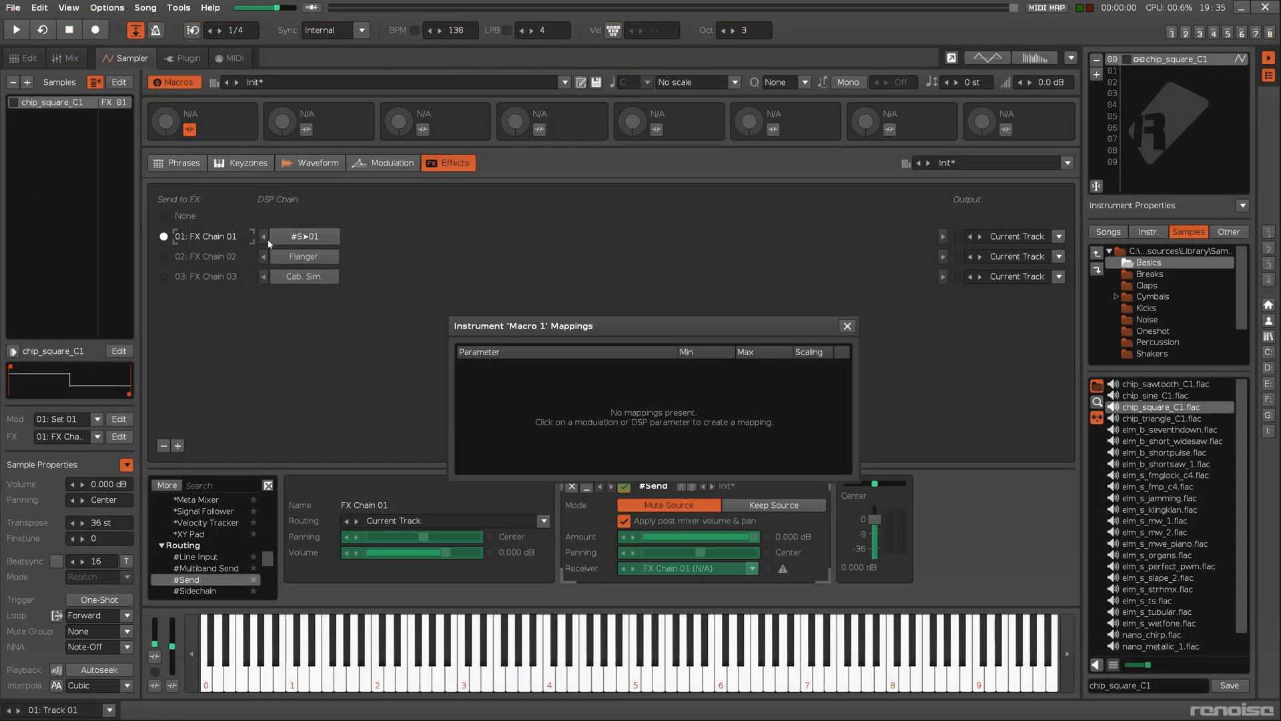
# Map the #Send Receiver to the FX Chain macro and edit the mapping's Max value
pyautogui.click(687, 569)
pyautogui.write('2')
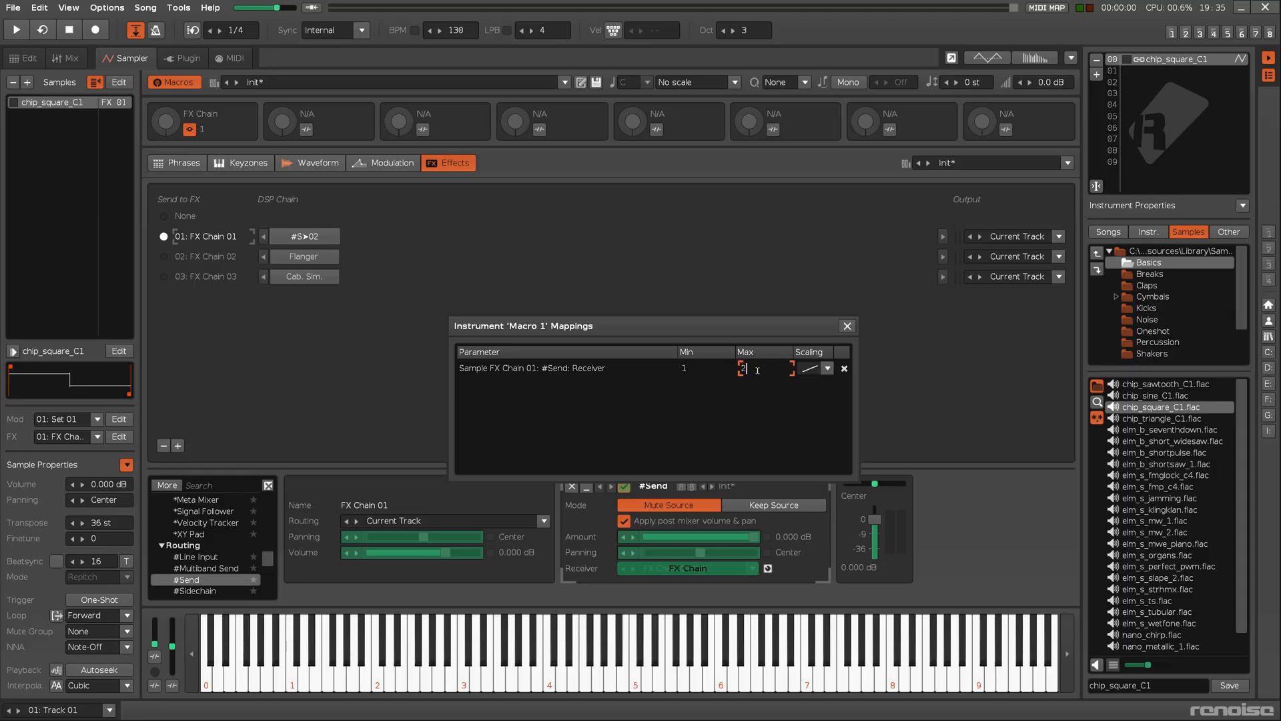
pyautogui.click(846, 326)
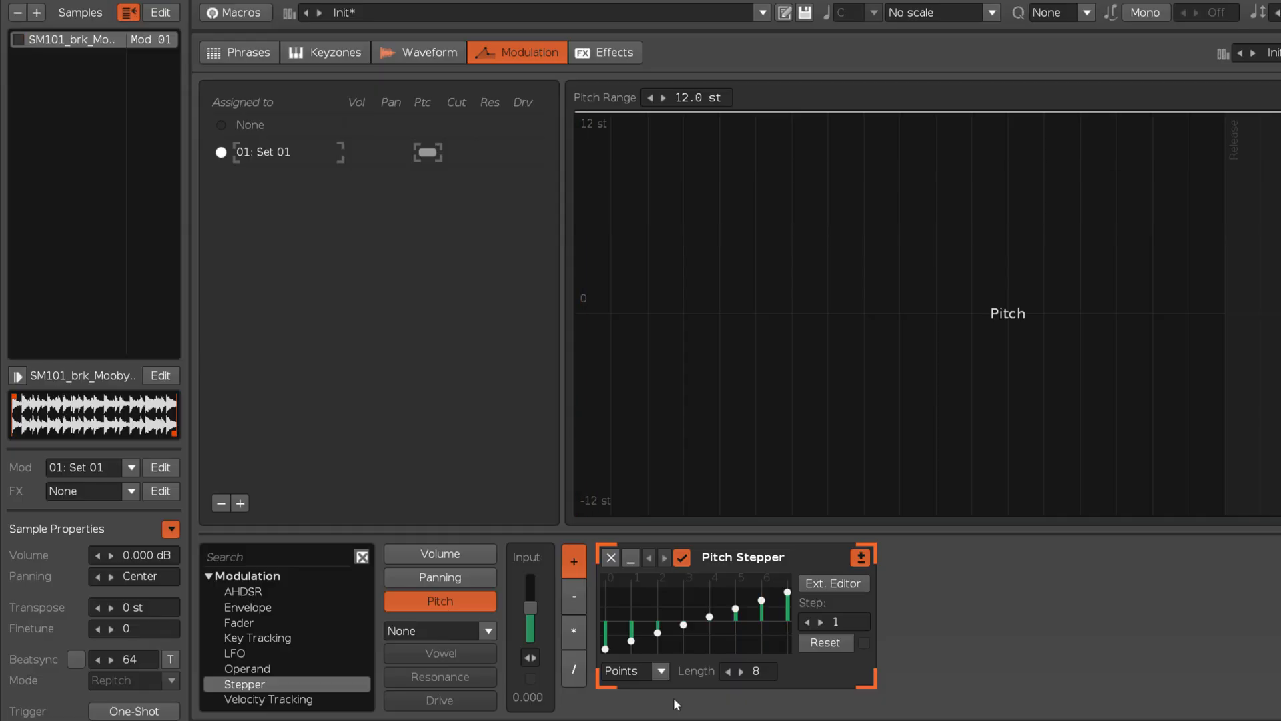
# Add a three-step Volume Stepper to Set 01 and duplicate the modulation set twice
pyautogui.click(441, 553)
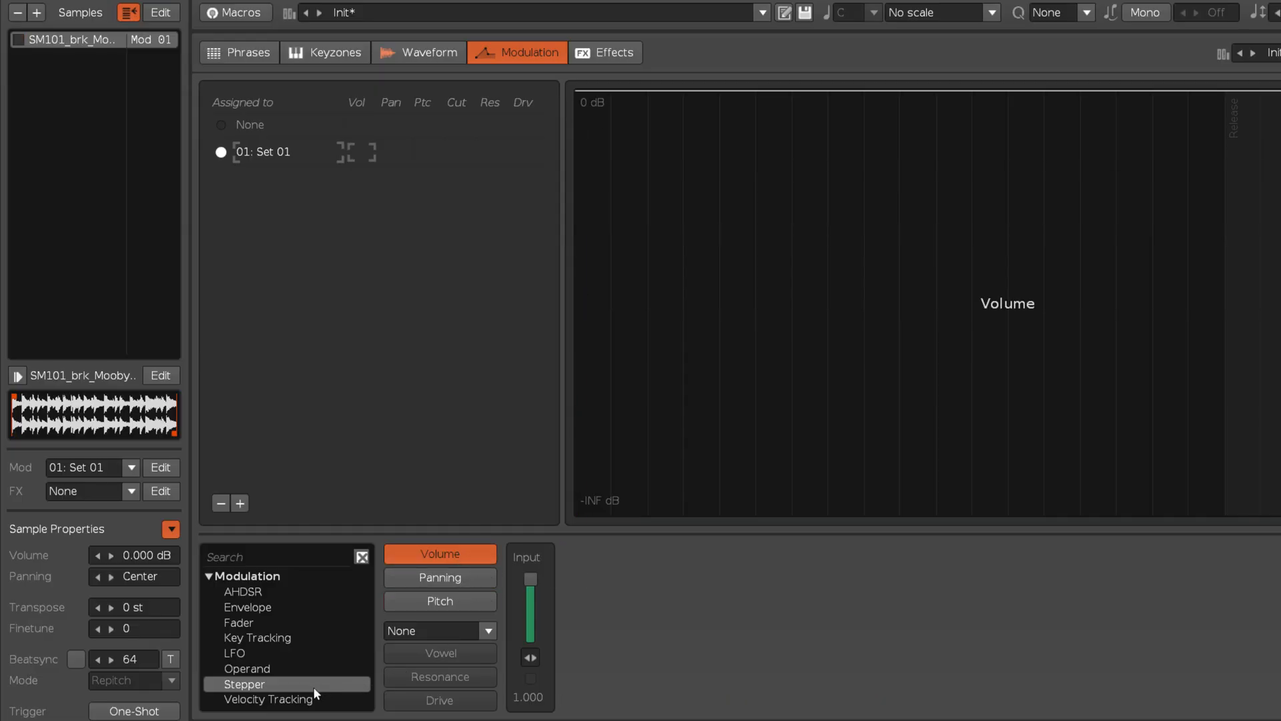
pyautogui.click(243, 683)
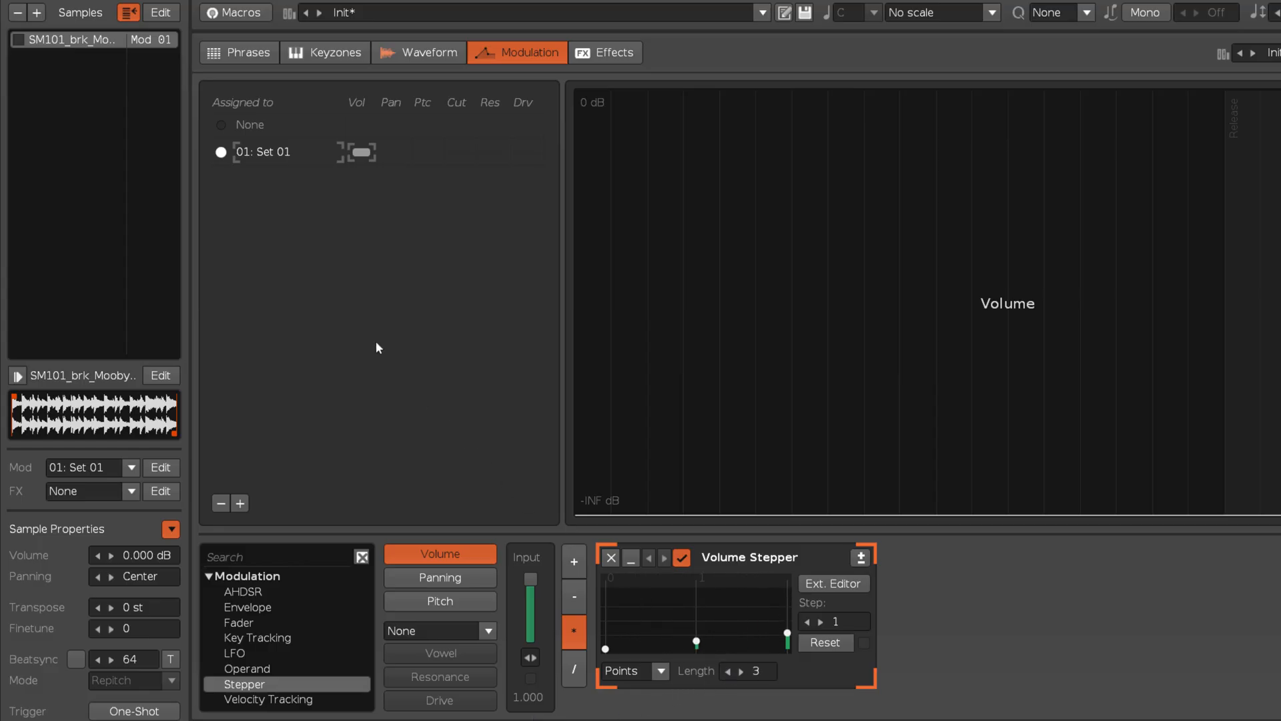
pyautogui.rightClick(262, 151)
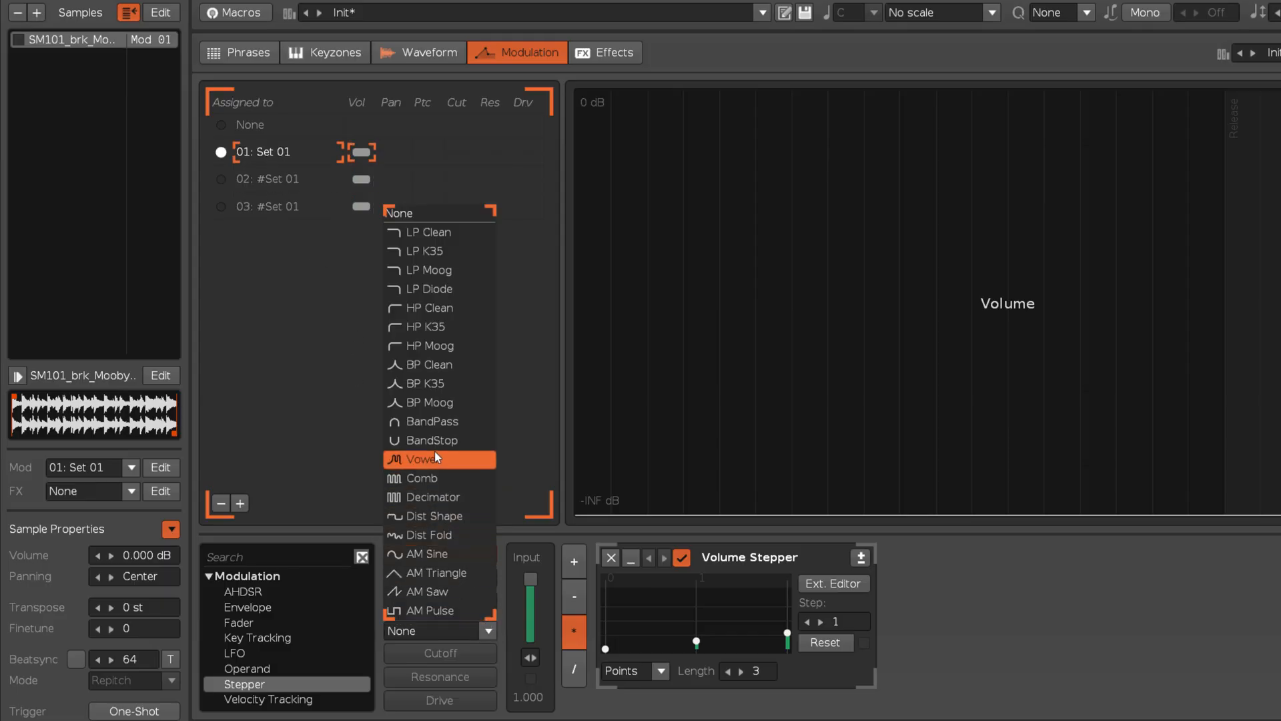
# Choose the Decimator filter for set 03 and raise its stepper's middle step
pyautogui.click(430, 459)
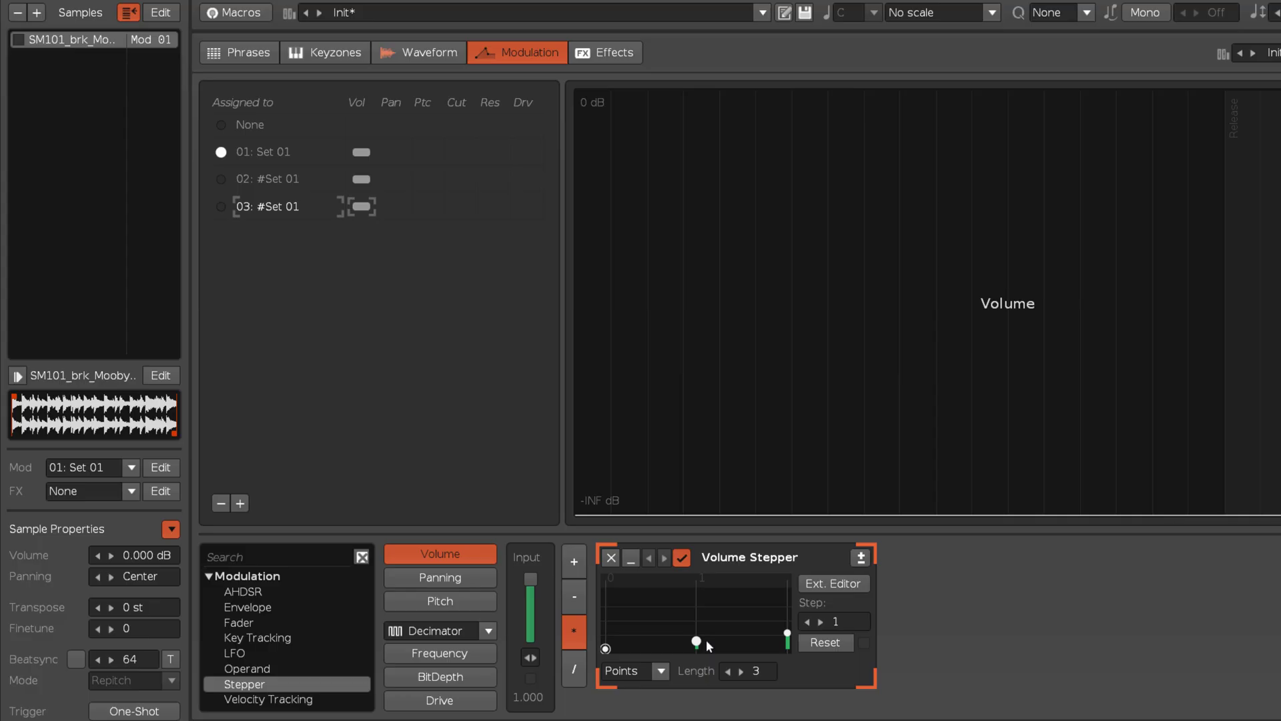
pyautogui.moveTo(696, 643); pyautogui.dragTo(789, 588)
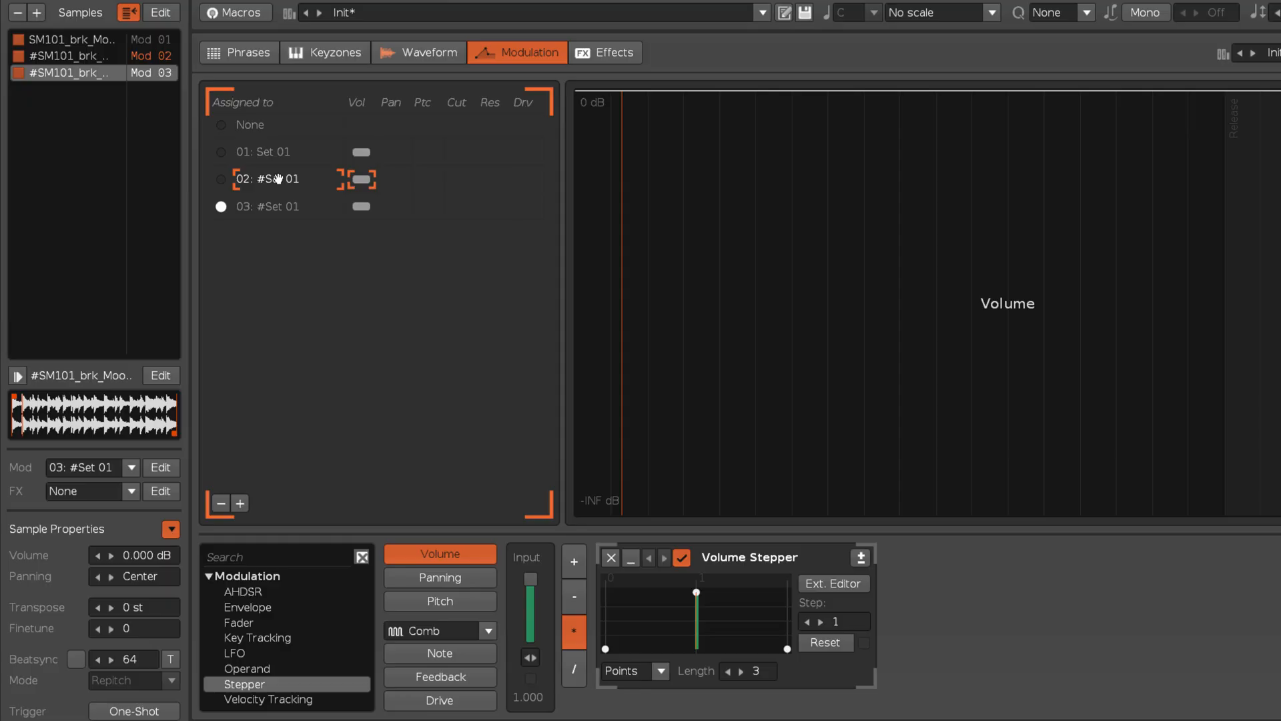
# Assign the duplicated samples to Mod 02 and Mod 03, then load Switch Mod & FX
pyautogui.click(271, 206)
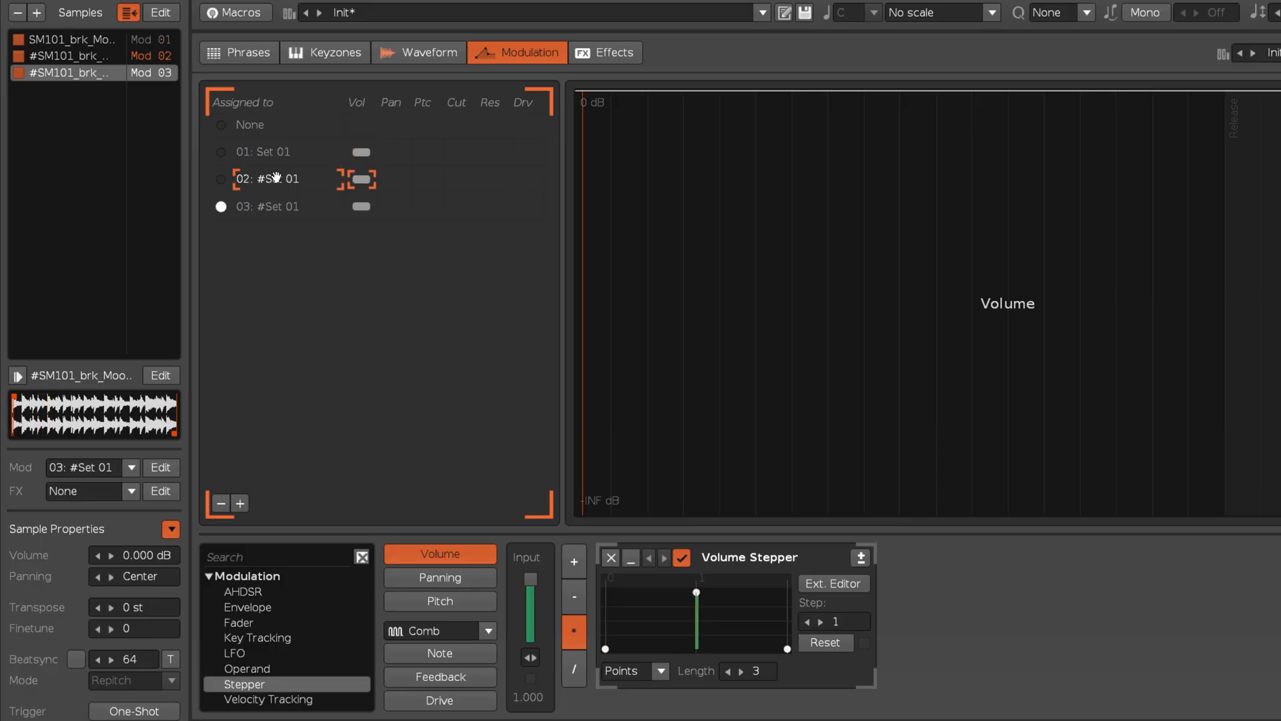
pyautogui.click(278, 207)
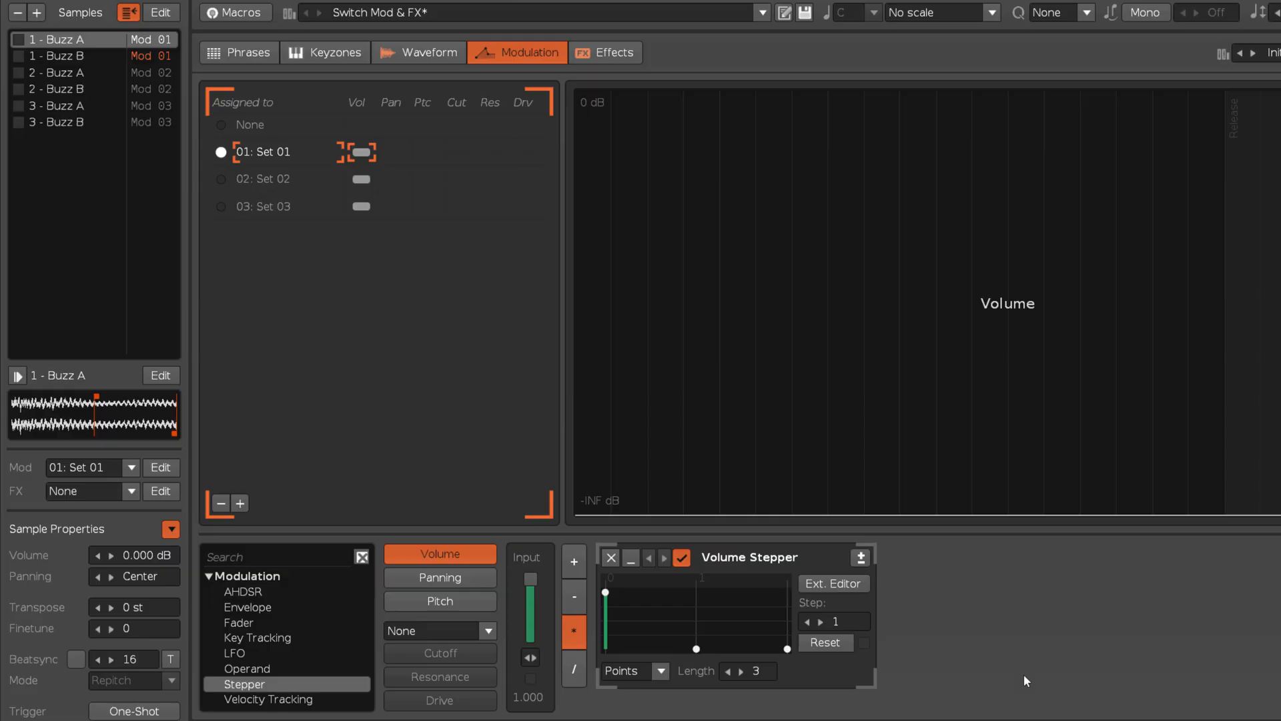
# Route the 1-Buzz pair to FX 01 (Vox) and the 2-Buzz pair to FX 02 (Flange)
pyautogui.click(606, 52)
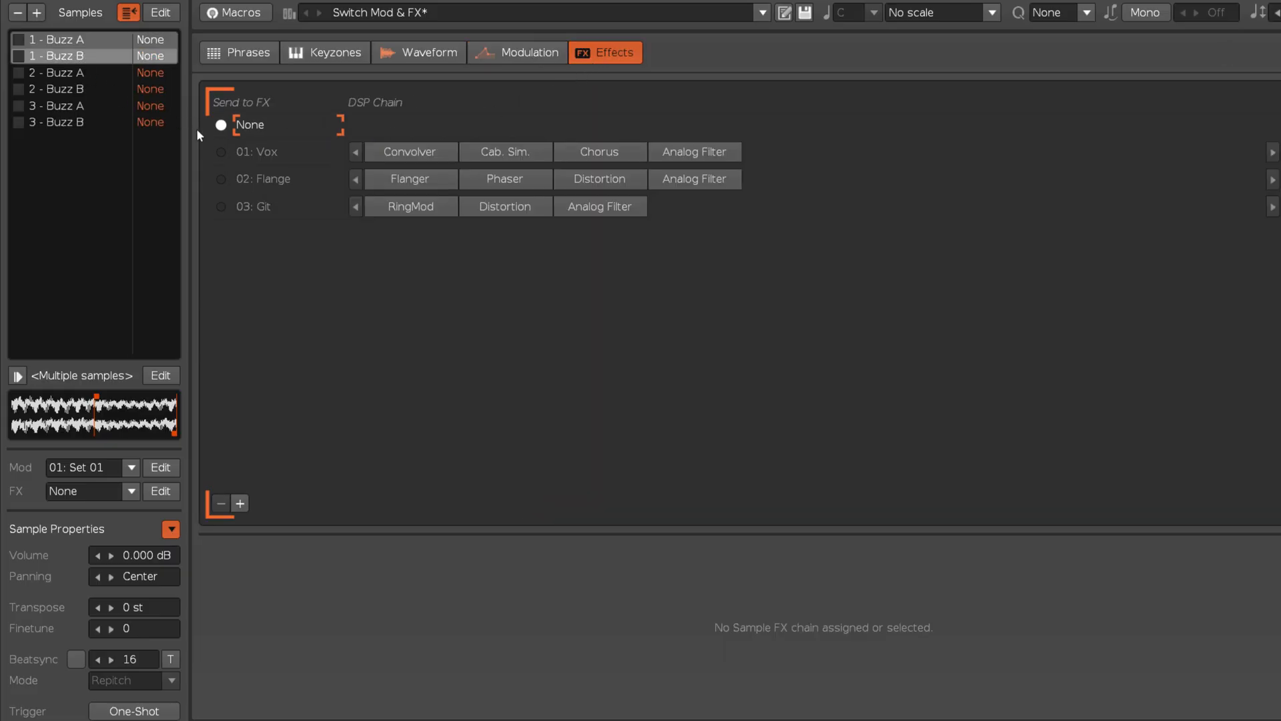
pyautogui.click(56, 106)
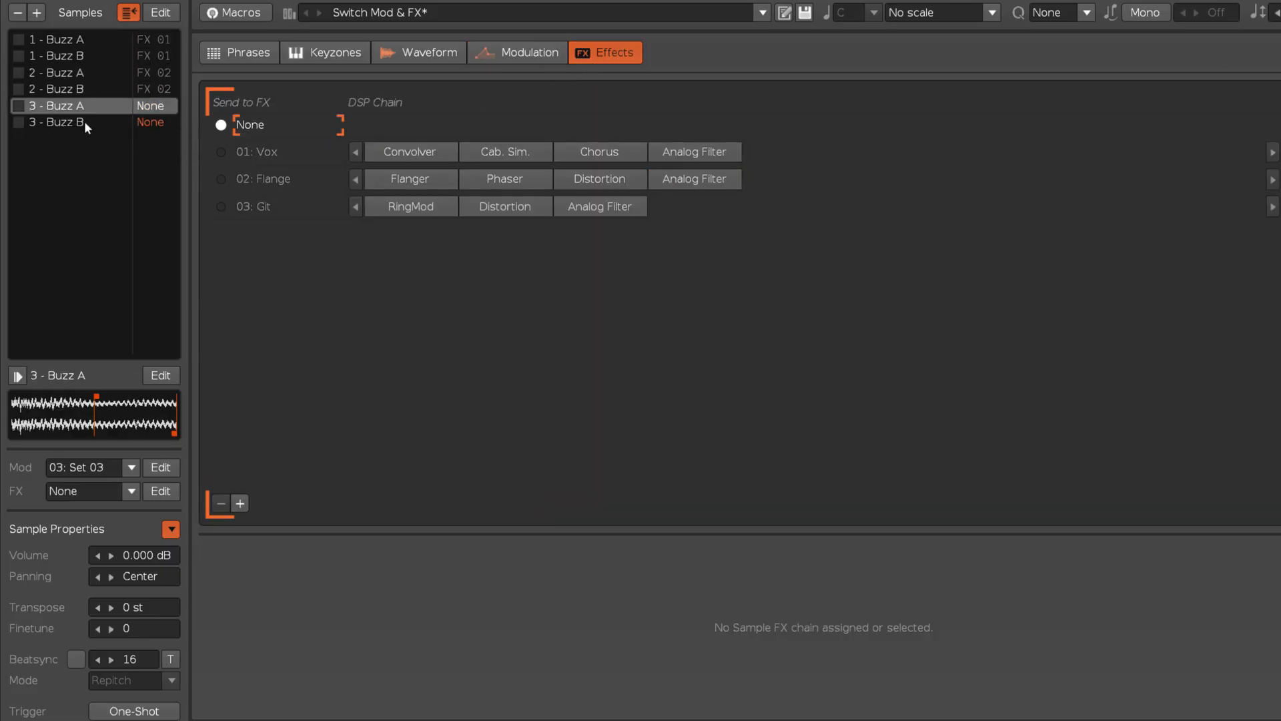